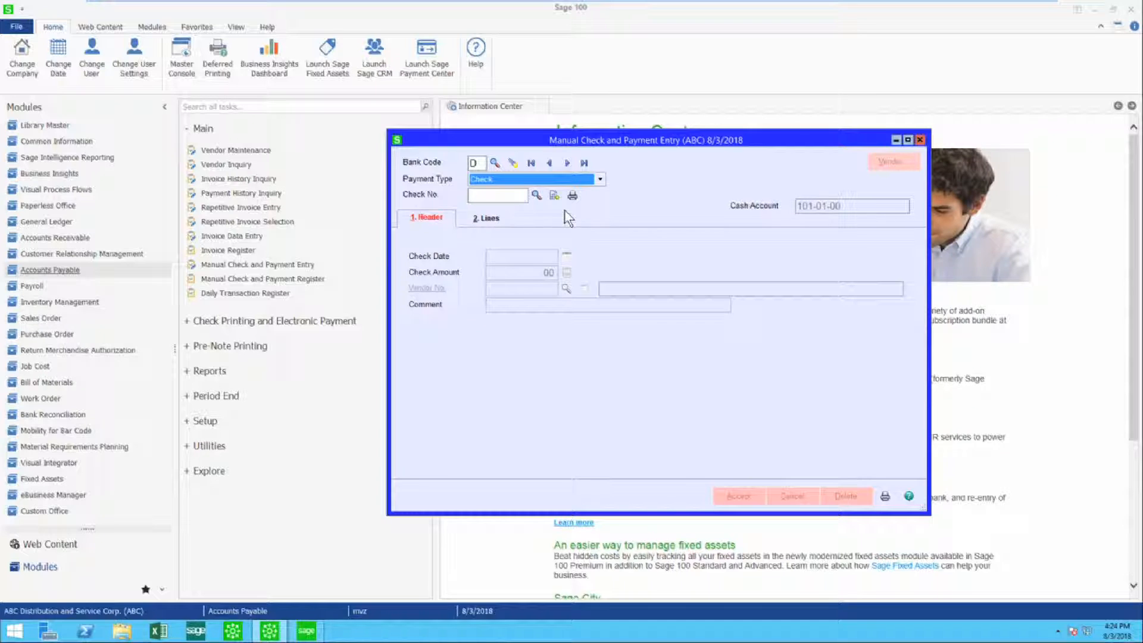
pyautogui.moveTo(572, 197)
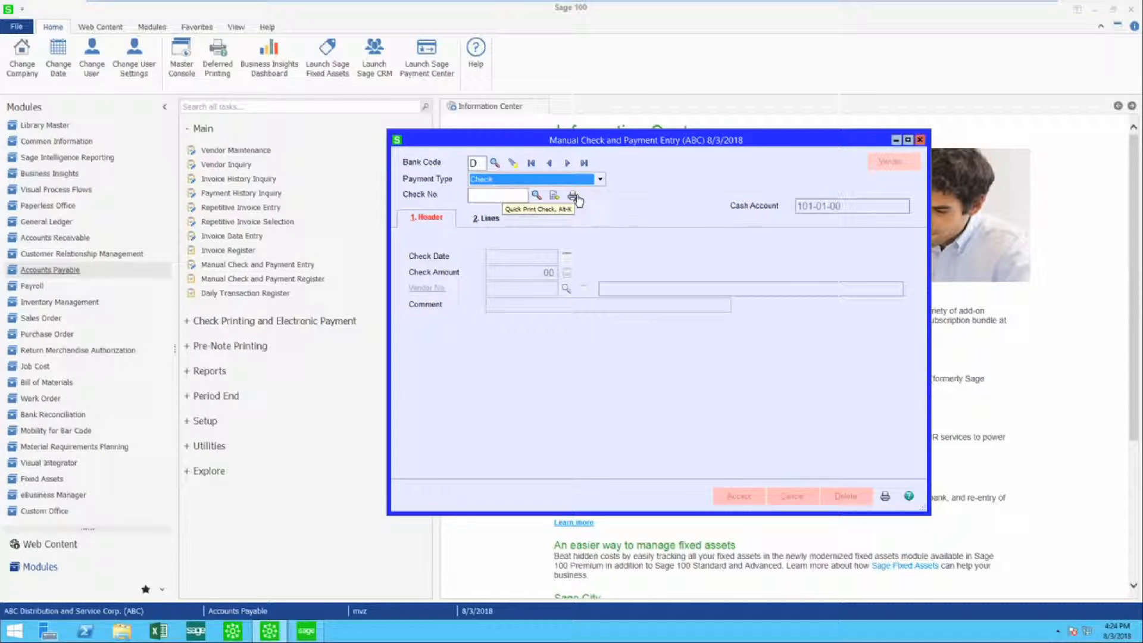
pyautogui.moveTo(575, 198)
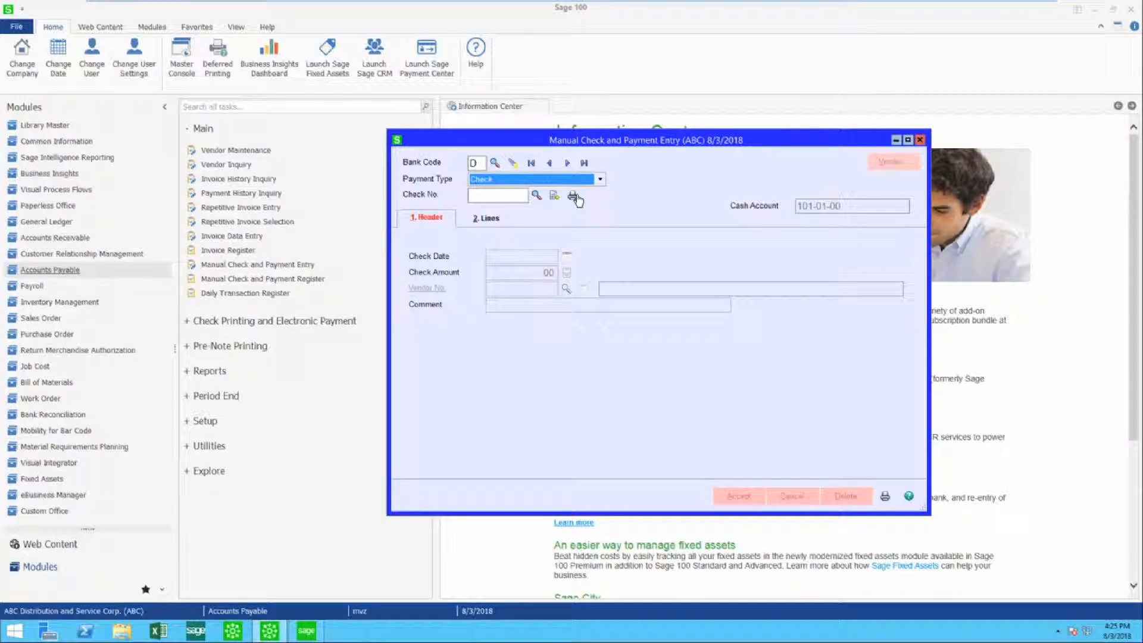
pyautogui.moveTo(587, 232)
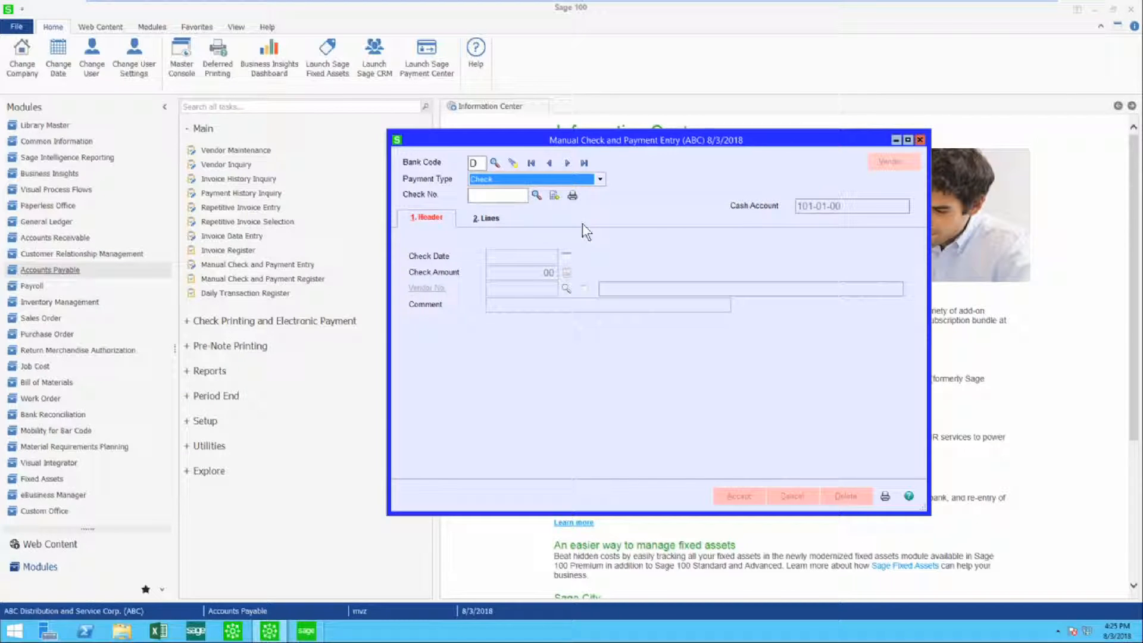
# - Begin a Quick Print Check for 1,280.89 and select vendor 01-ANDERS (Anders Auto Repair)
pyautogui.click(575, 194)
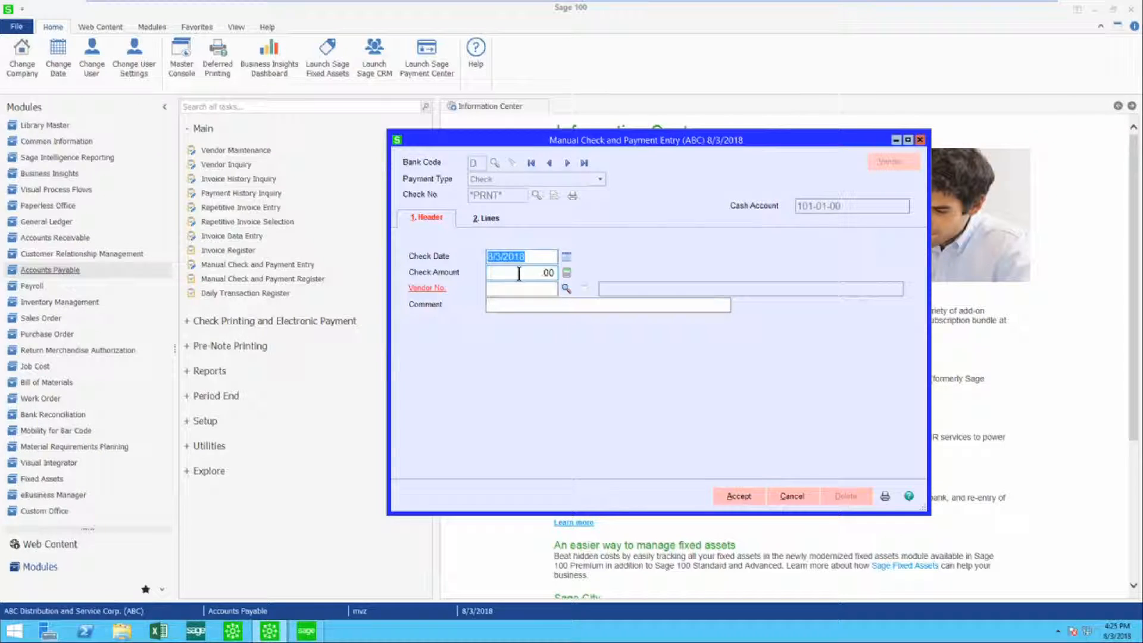
pyautogui.click(518, 273)
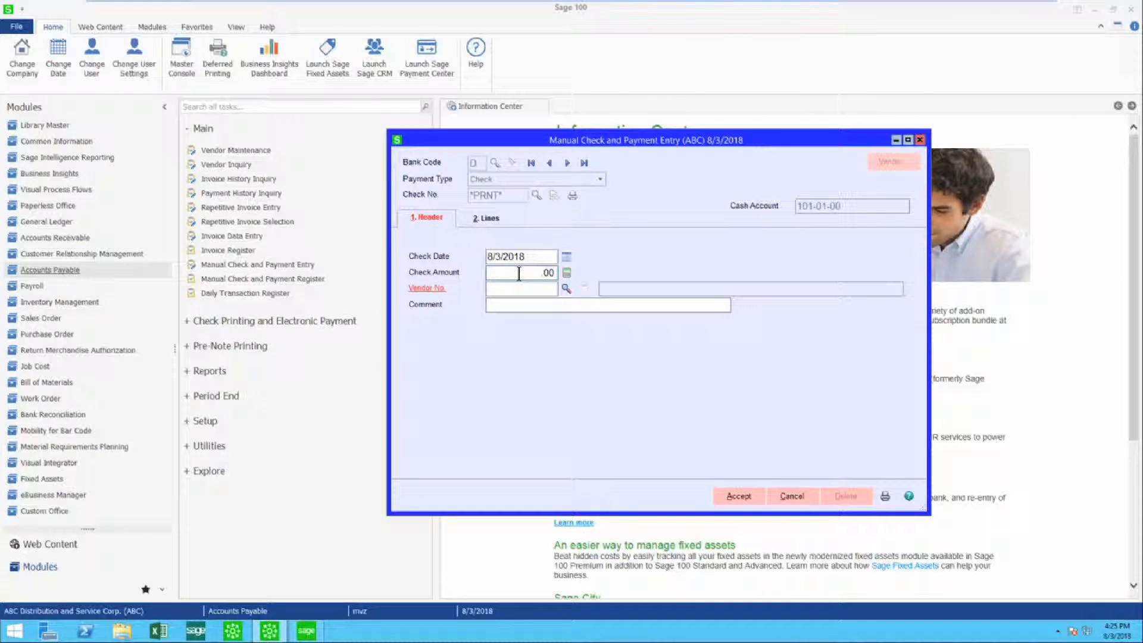
pyautogui.write('1280.89')
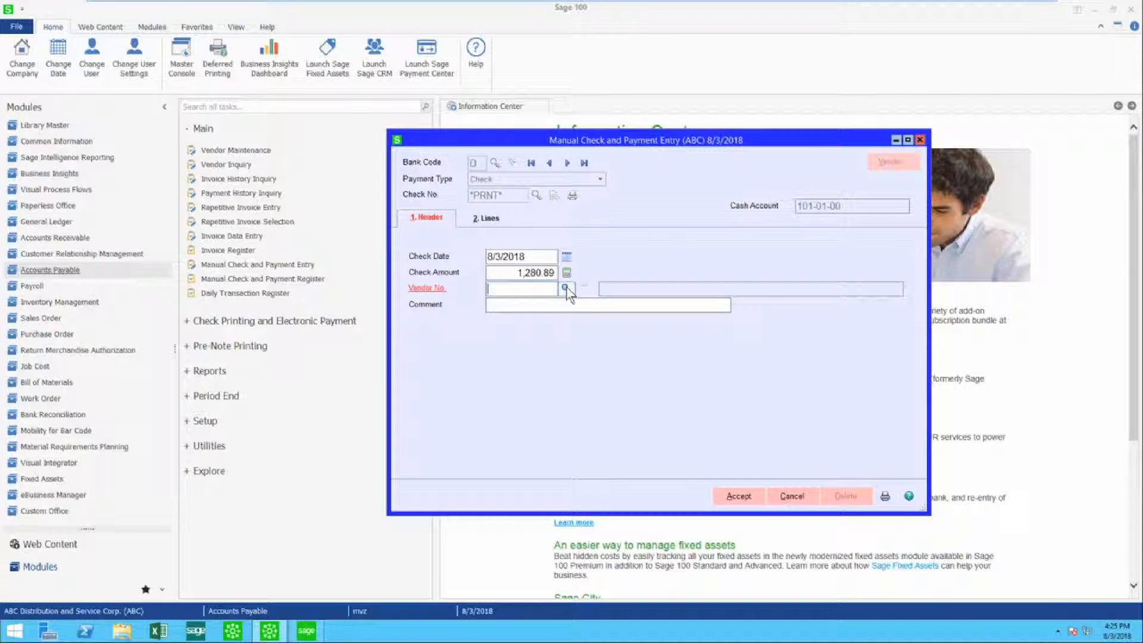
pyautogui.click(567, 289)
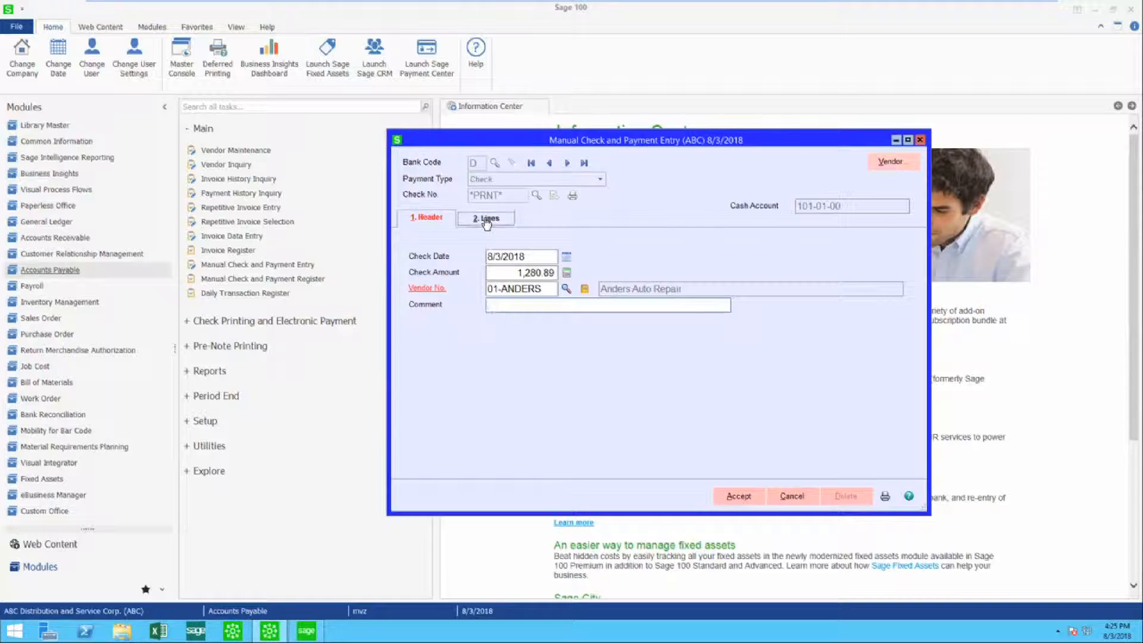
pyautogui.click(484, 218)
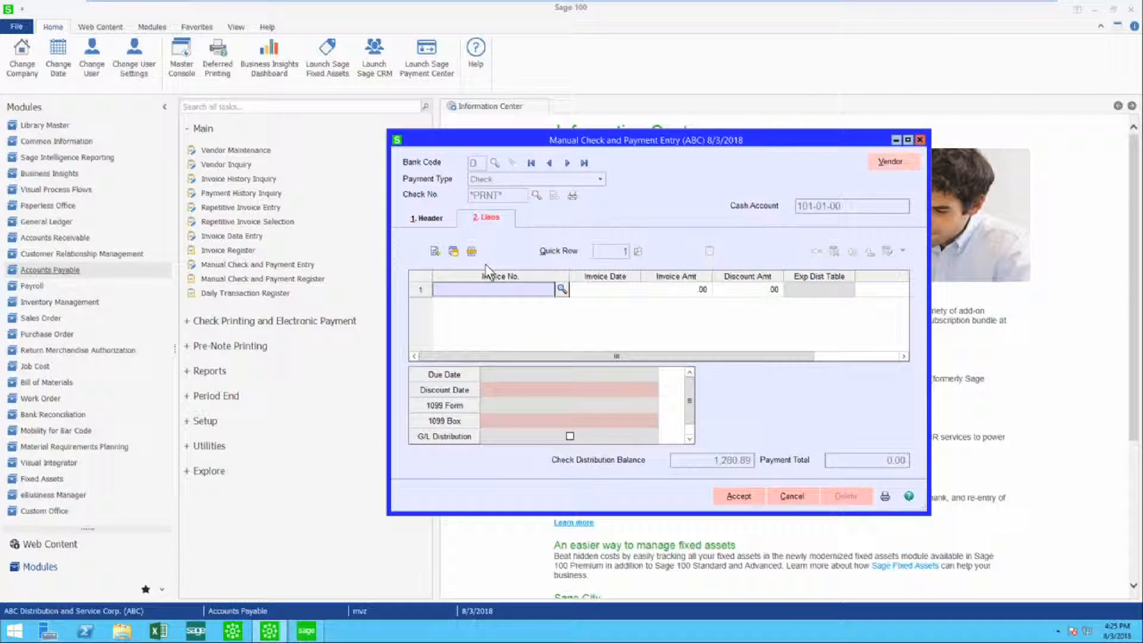
pyautogui.moveTo(573, 293)
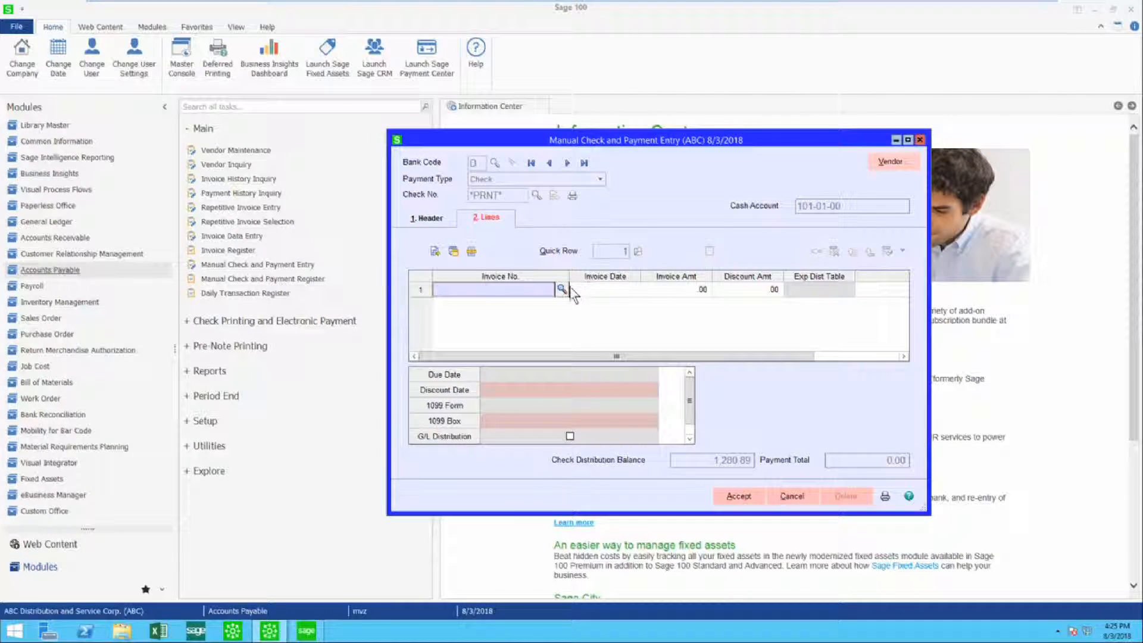
pyautogui.click(561, 289)
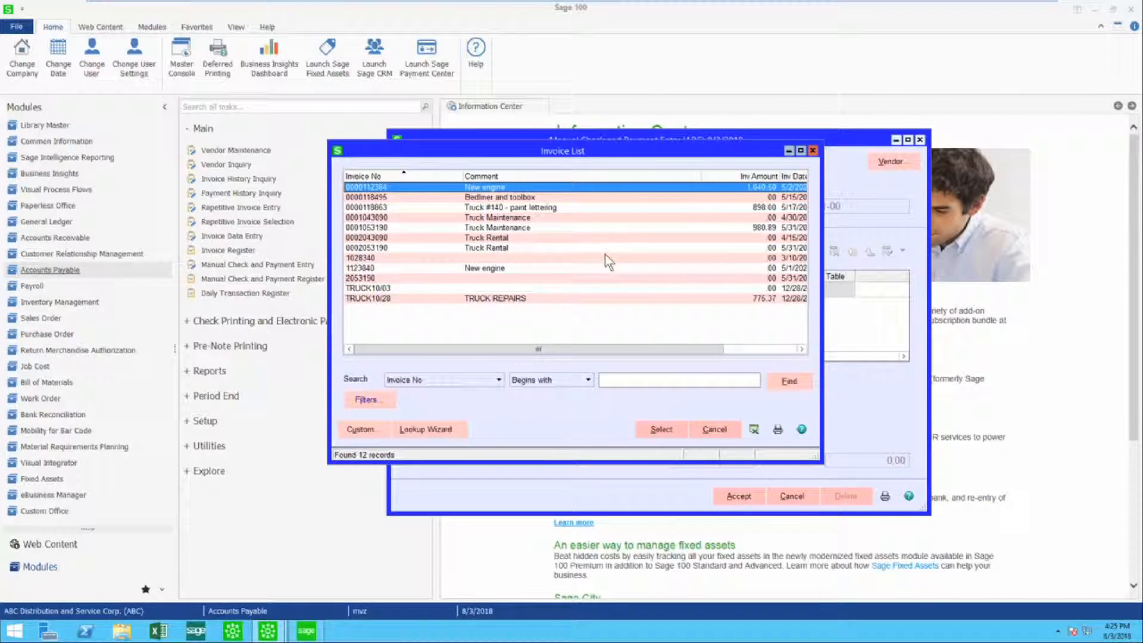
pyautogui.moveTo(543, 234)
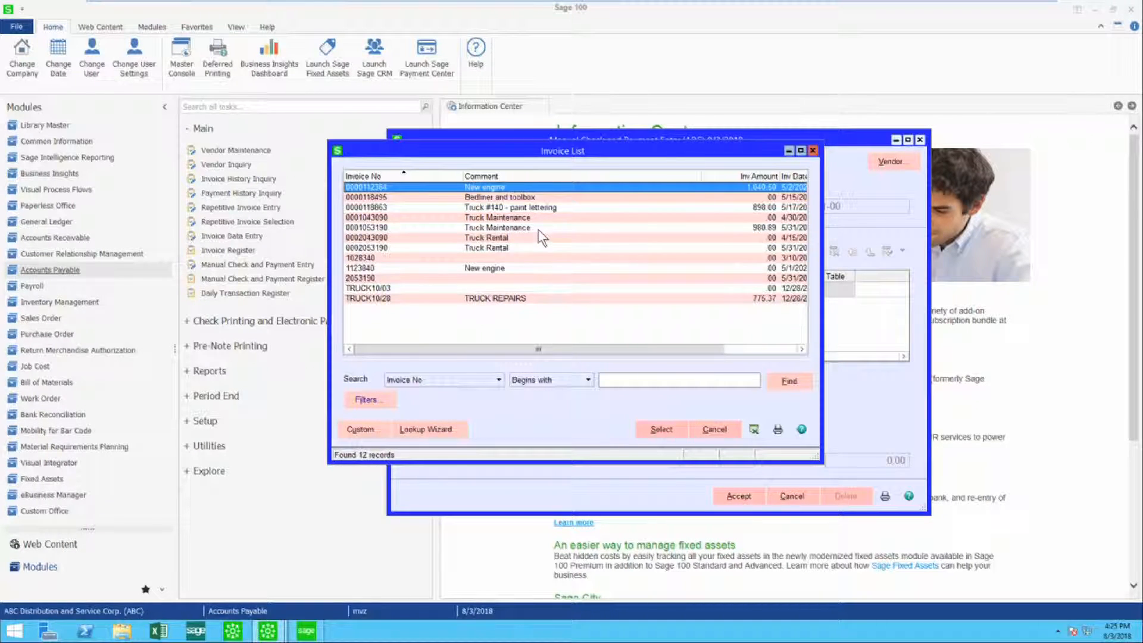
pyautogui.click(661, 429)
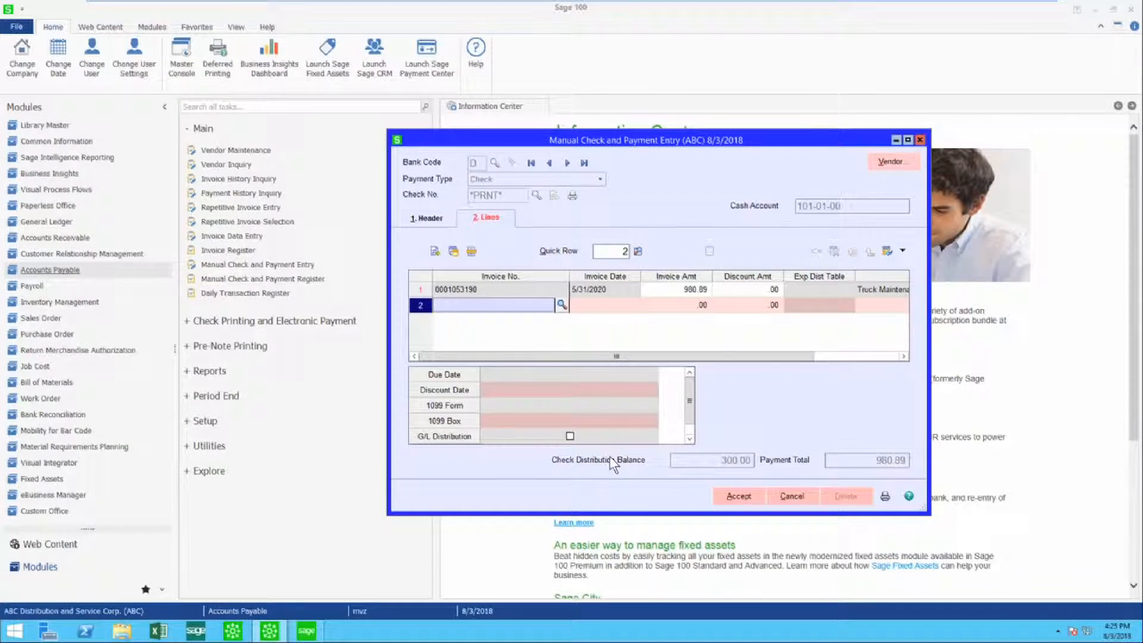
pyautogui.click(711, 460)
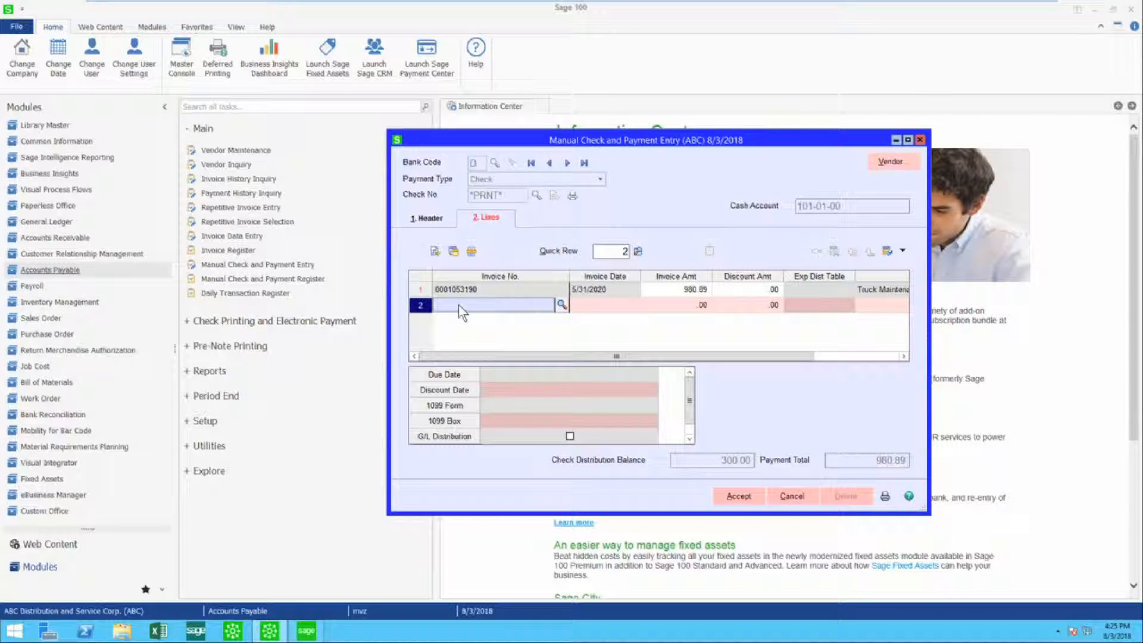
# - Enter NEW INVOICE on line 2, confirm it, and accept its 200.00 G/L distribution to 560-00-03
pyautogui.write('NEW INVOICE')
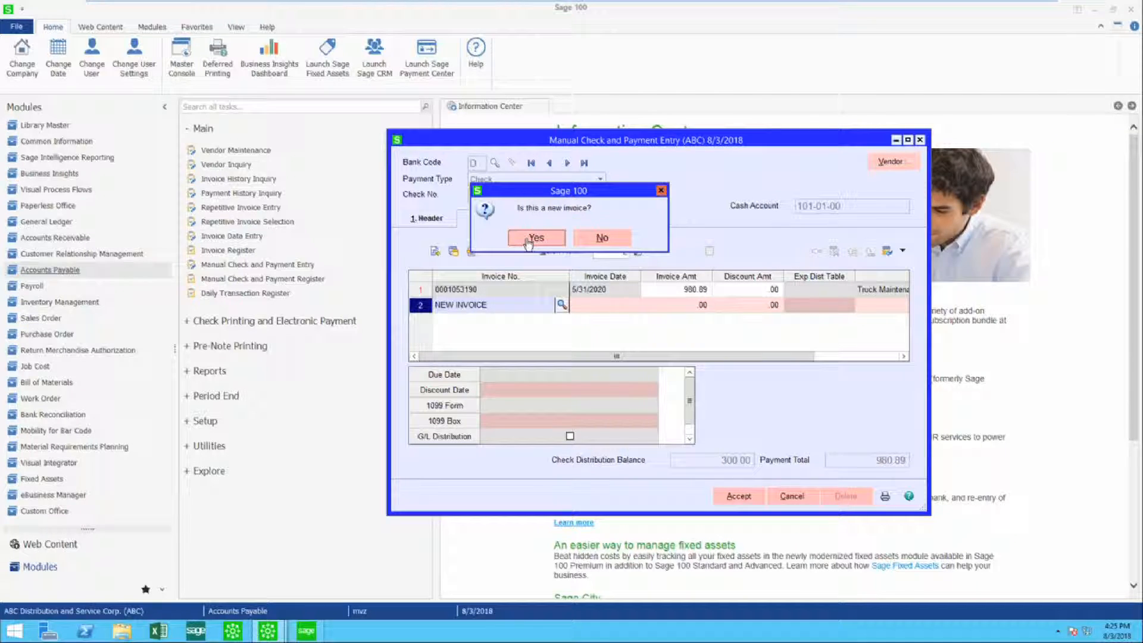
pyautogui.click(536, 238)
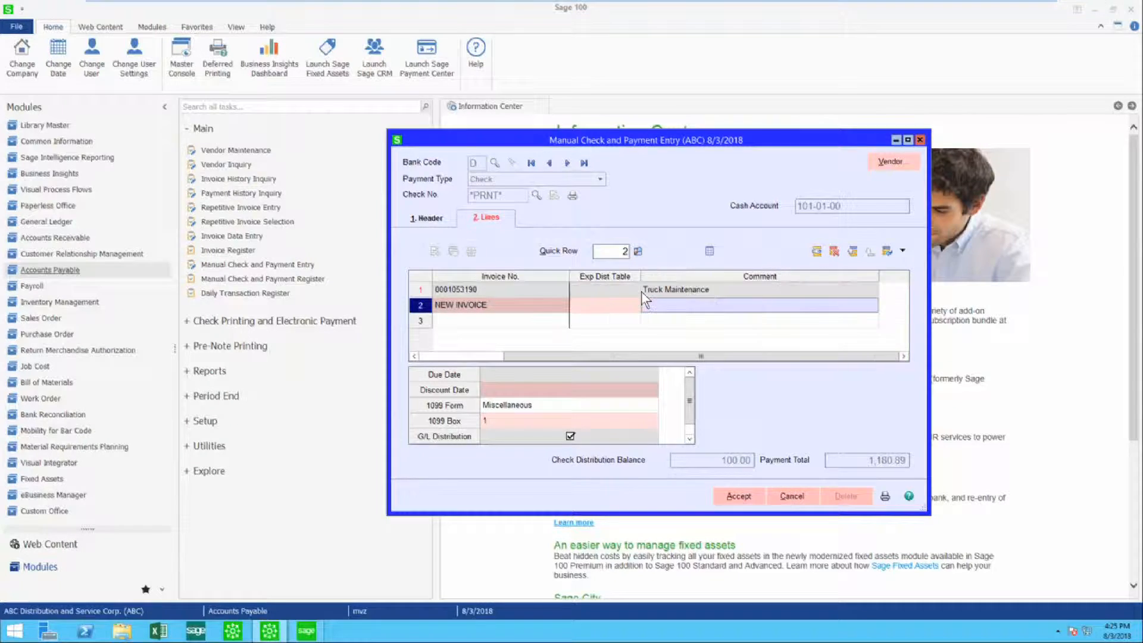
pyautogui.click(571, 436)
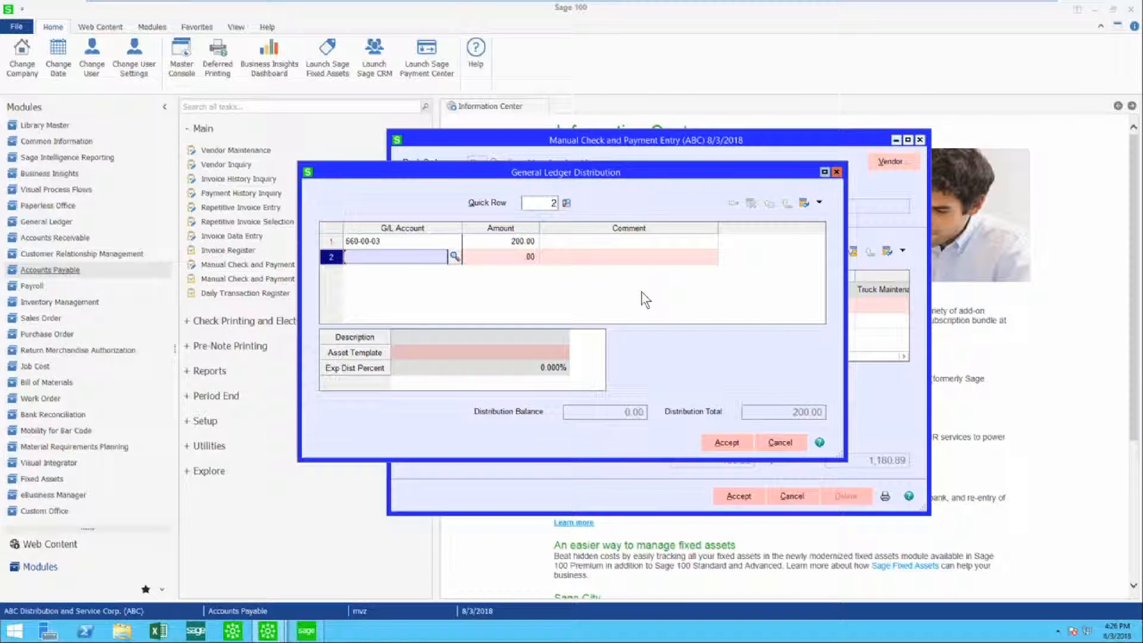
pyautogui.click(395, 241)
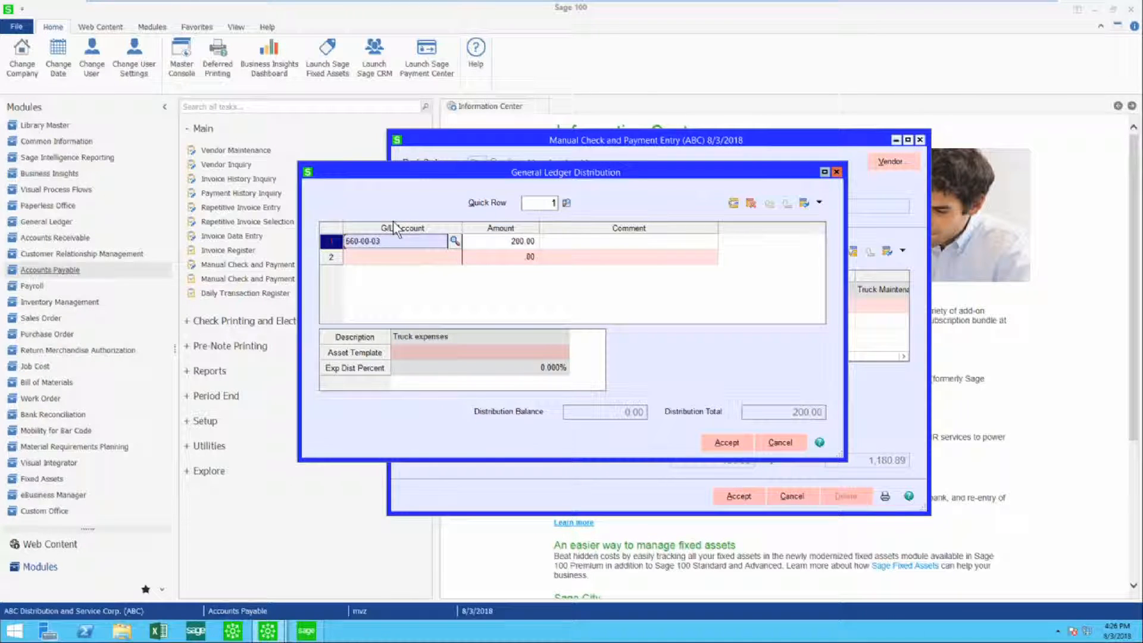
pyautogui.moveTo(390, 290)
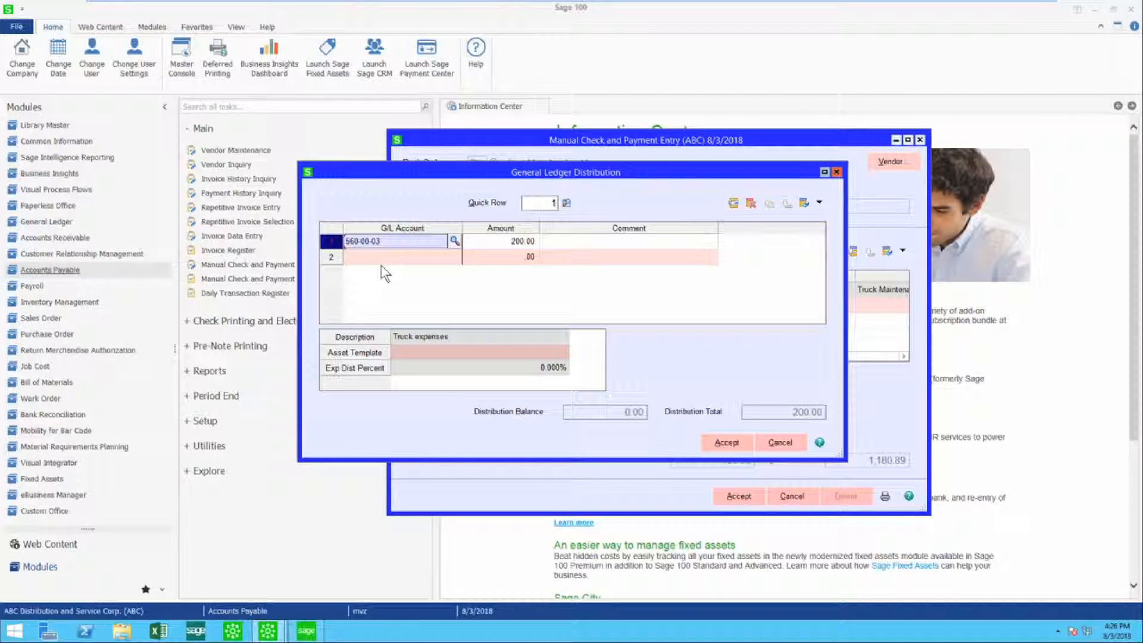
pyautogui.click(725, 442)
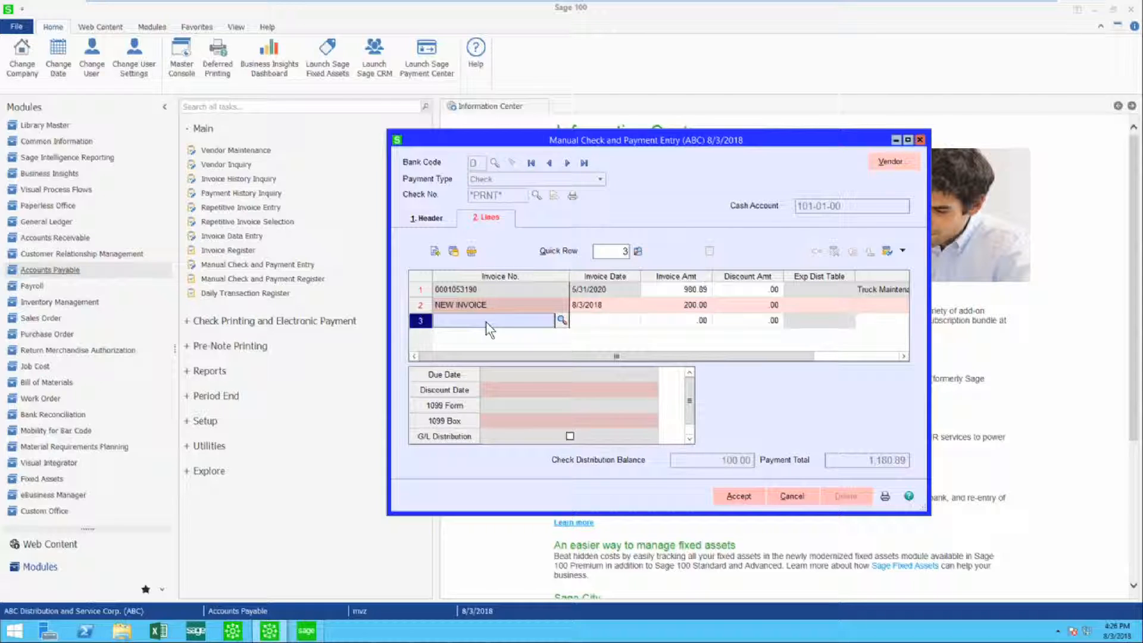
pyautogui.moveTo(435, 251)
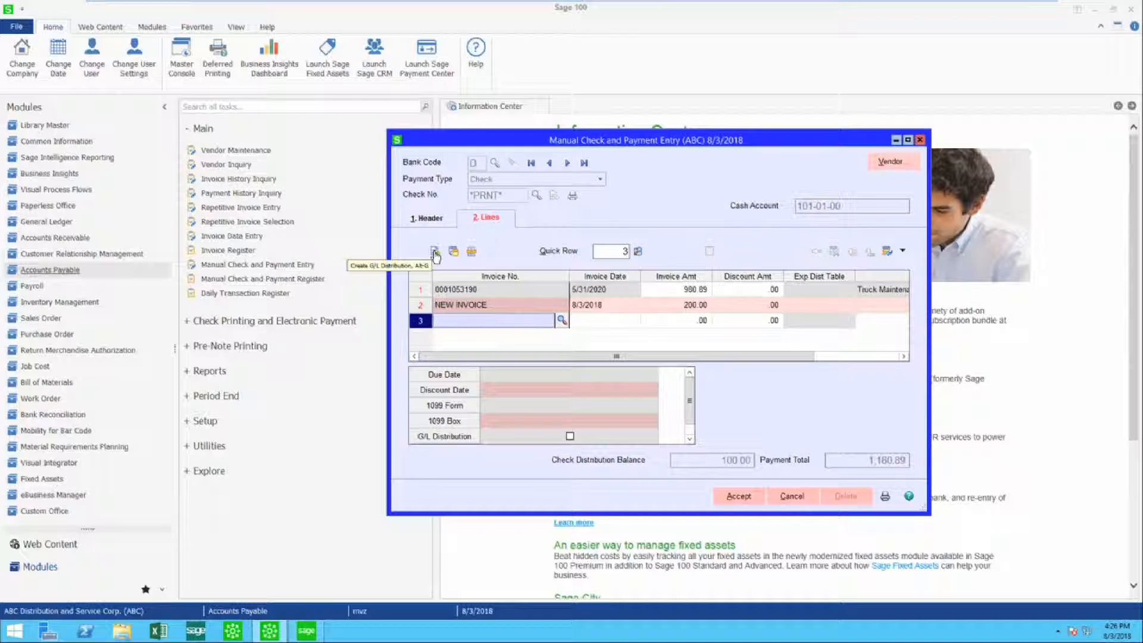
# - Add a direct G/L payment line and distribute the remaining 100.00 to account 560-30-02
pyautogui.click(436, 251)
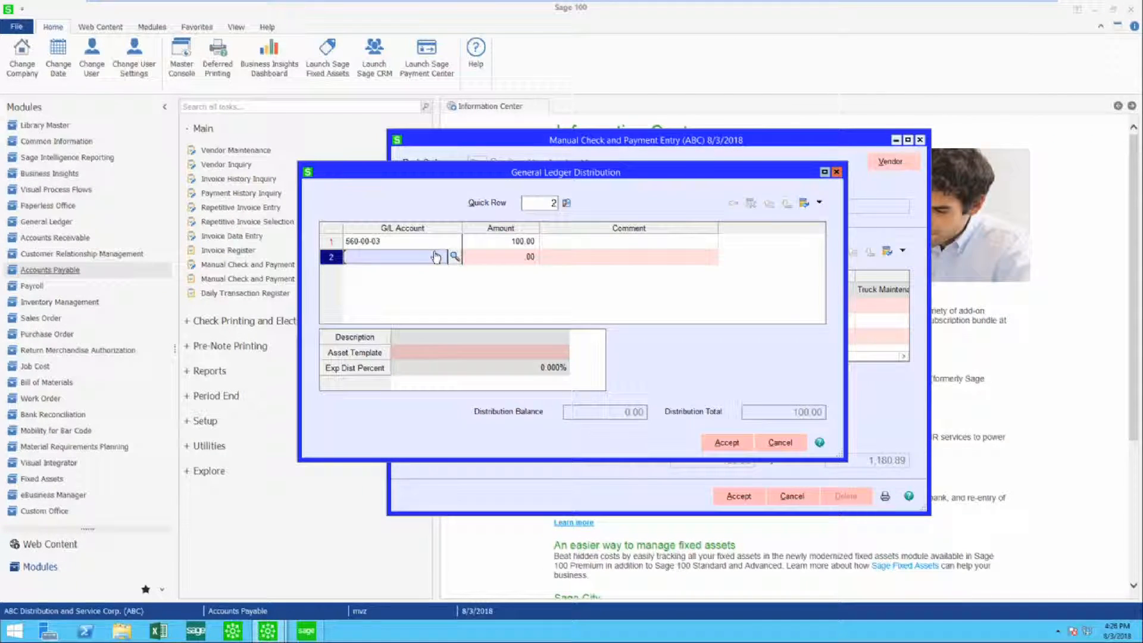
pyautogui.click(401, 242)
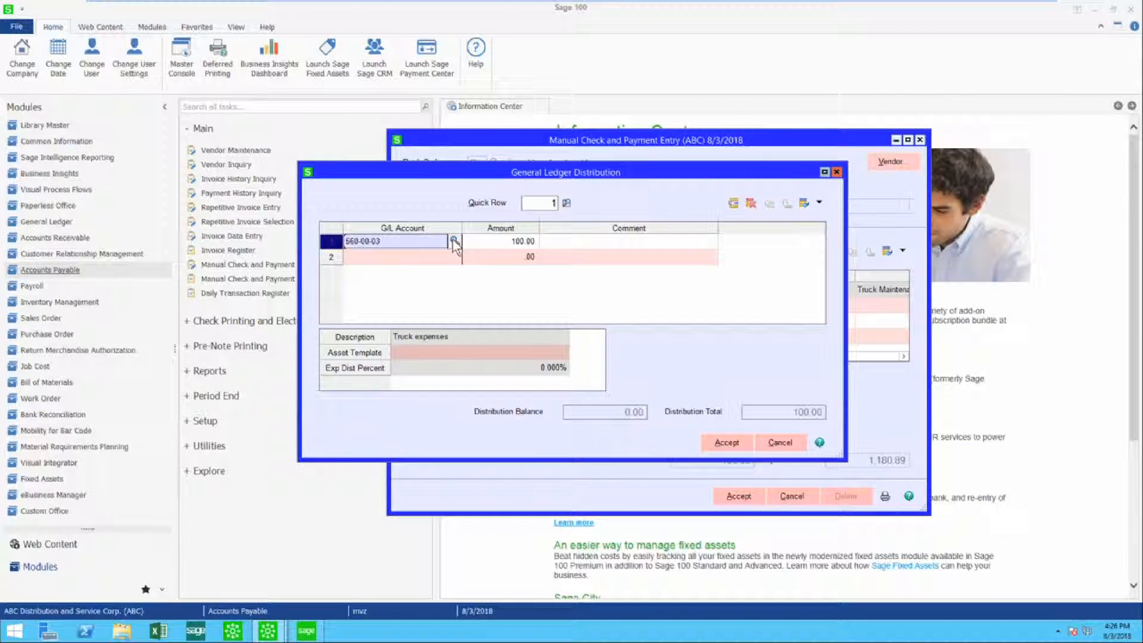
pyautogui.click(453, 242)
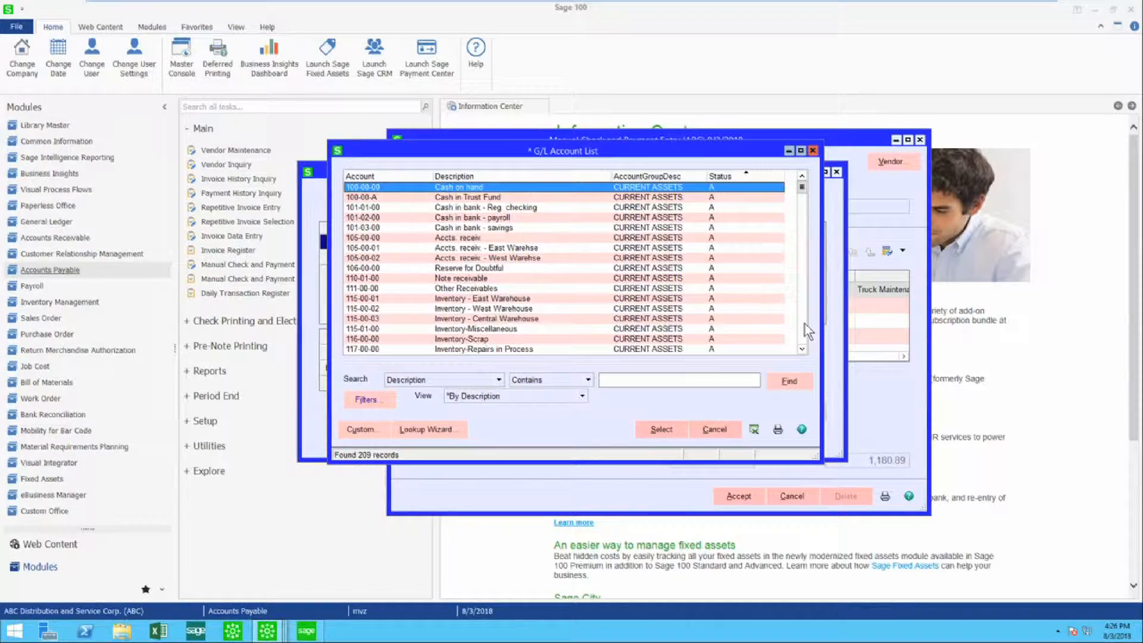
pyautogui.scroll(-3)
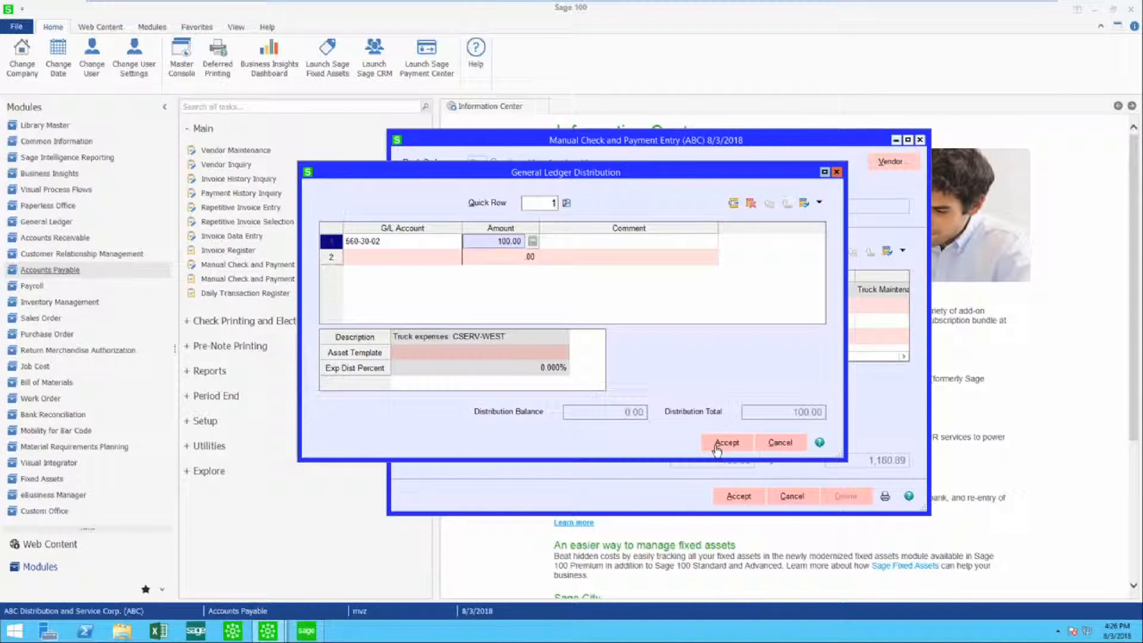
pyautogui.click(726, 443)
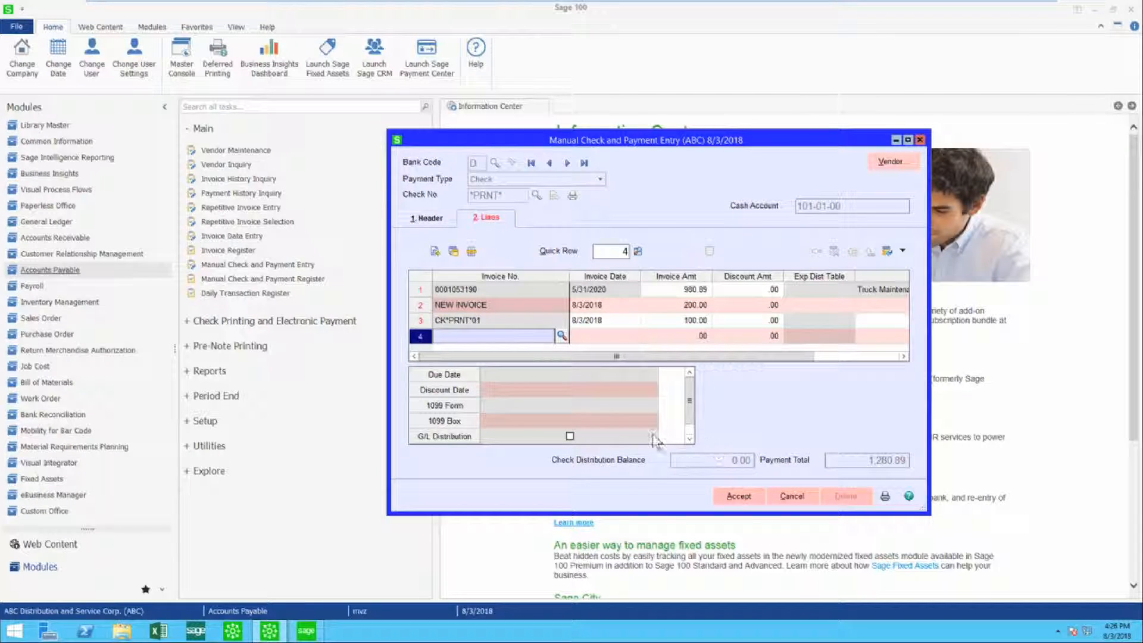
pyautogui.moveTo(564, 392)
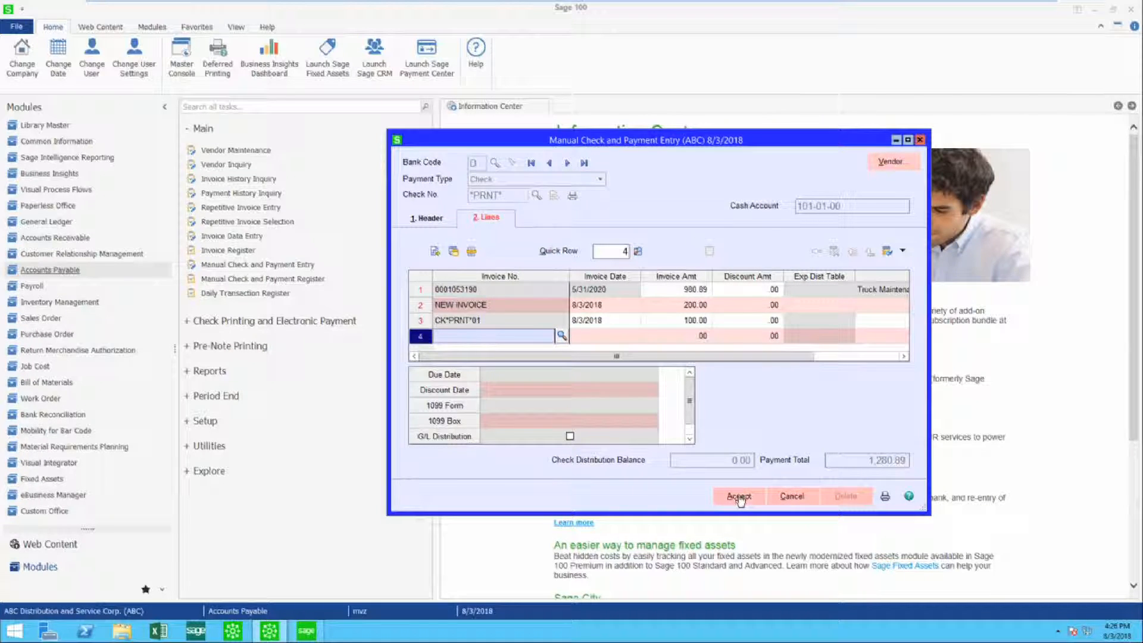
# - Accept the check, print check 000007, confirm it as last printed and acknowledge the plain-paper reminder
pyautogui.click(738, 496)
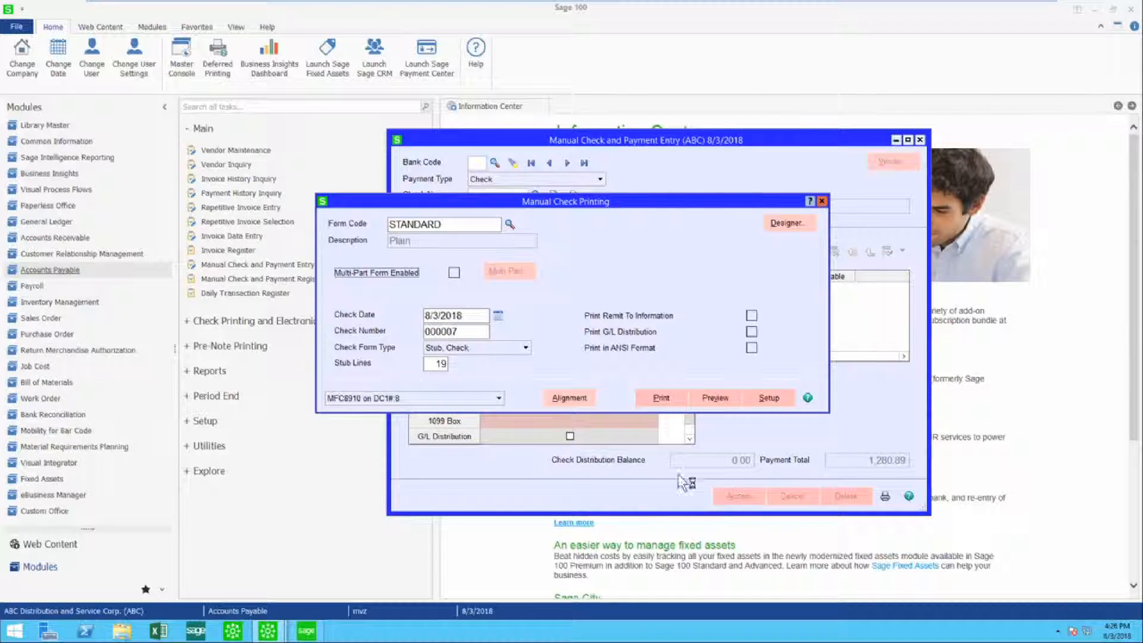
pyautogui.moveTo(481, 332)
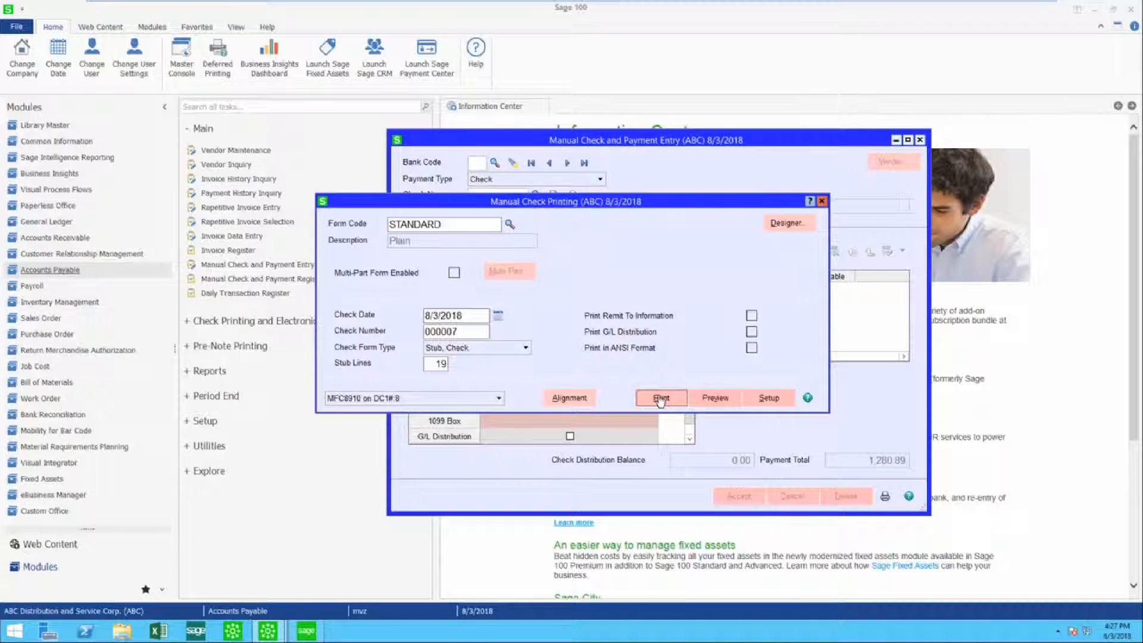
pyautogui.click(660, 398)
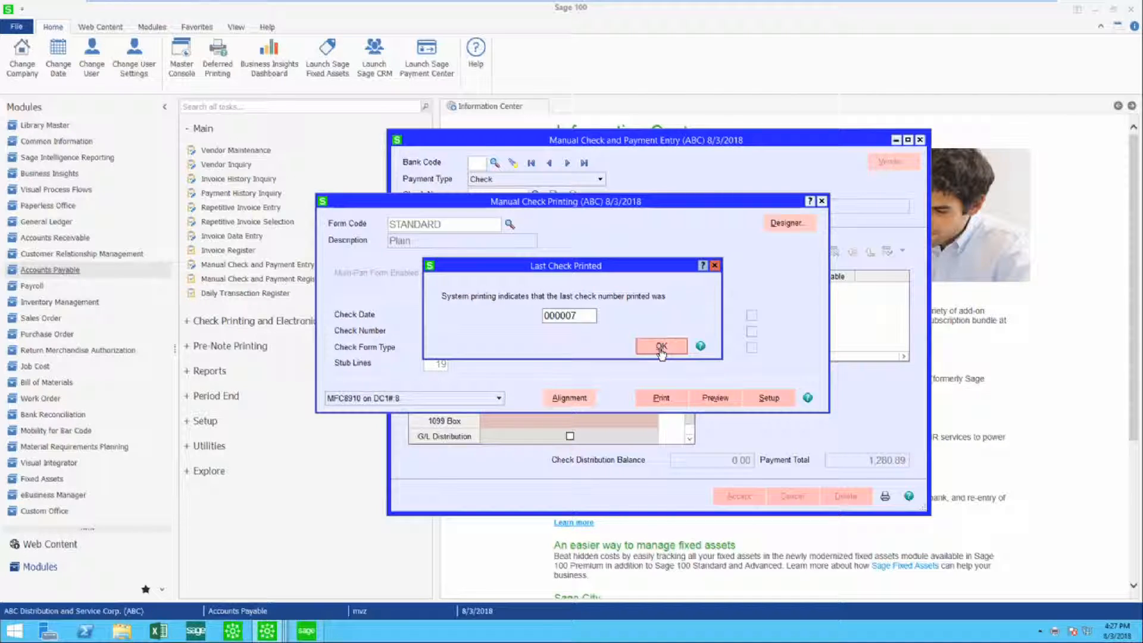
pyautogui.click(660, 345)
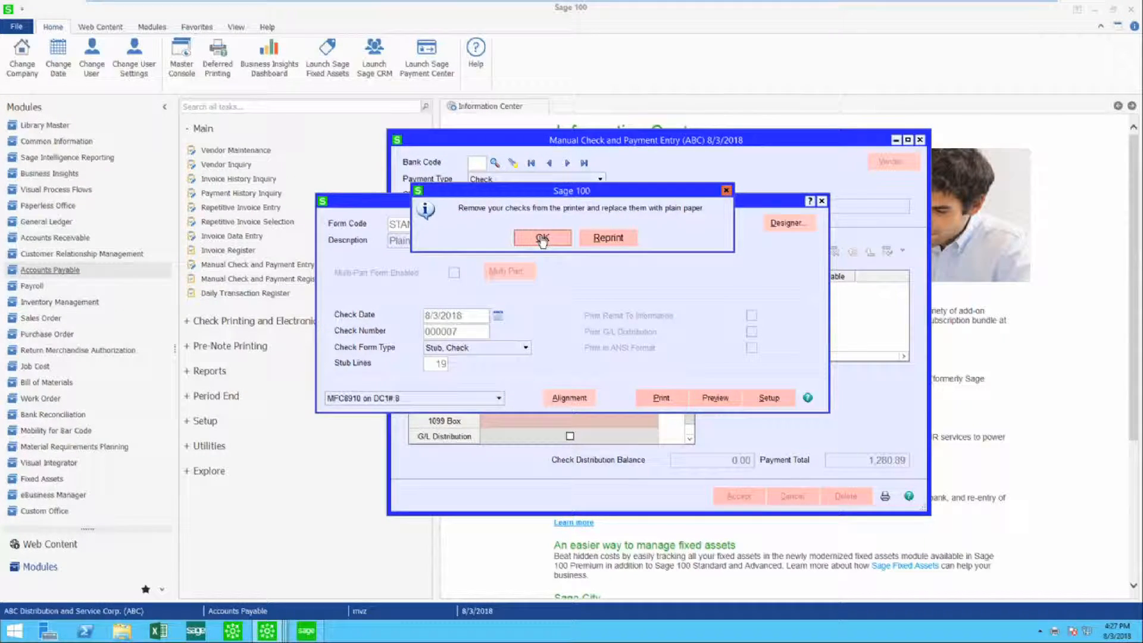
pyautogui.click(541, 238)
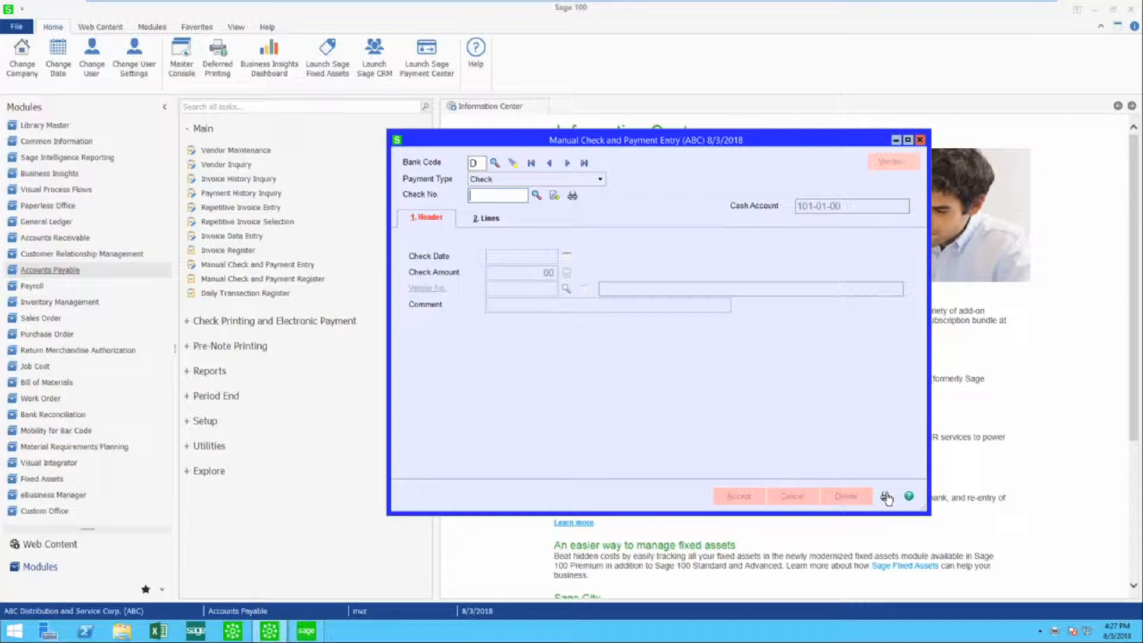
pyautogui.moveTo(887, 498)
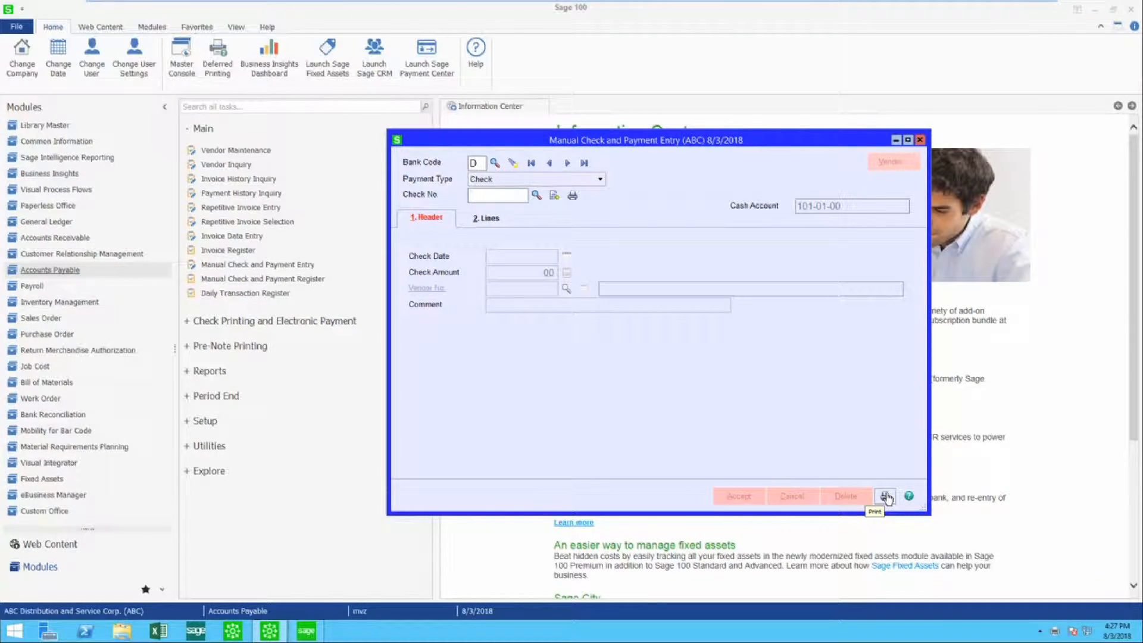
# - Print the Manual Check and Payment Register for check 000007, review the PDF and close it
pyautogui.click(919, 139)
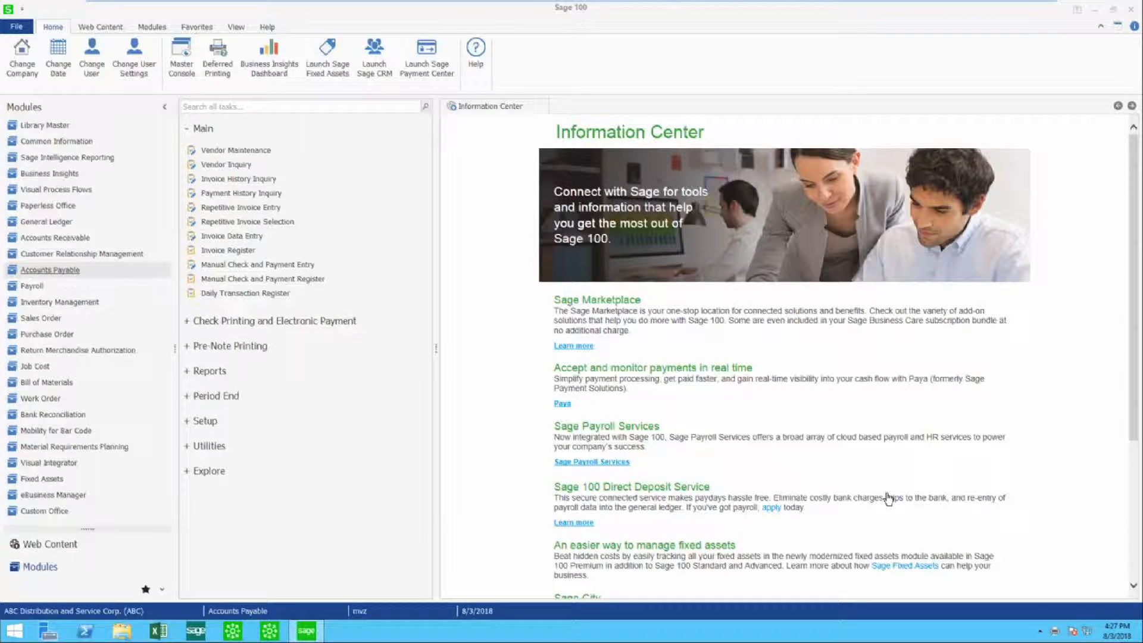
pyautogui.click(262, 279)
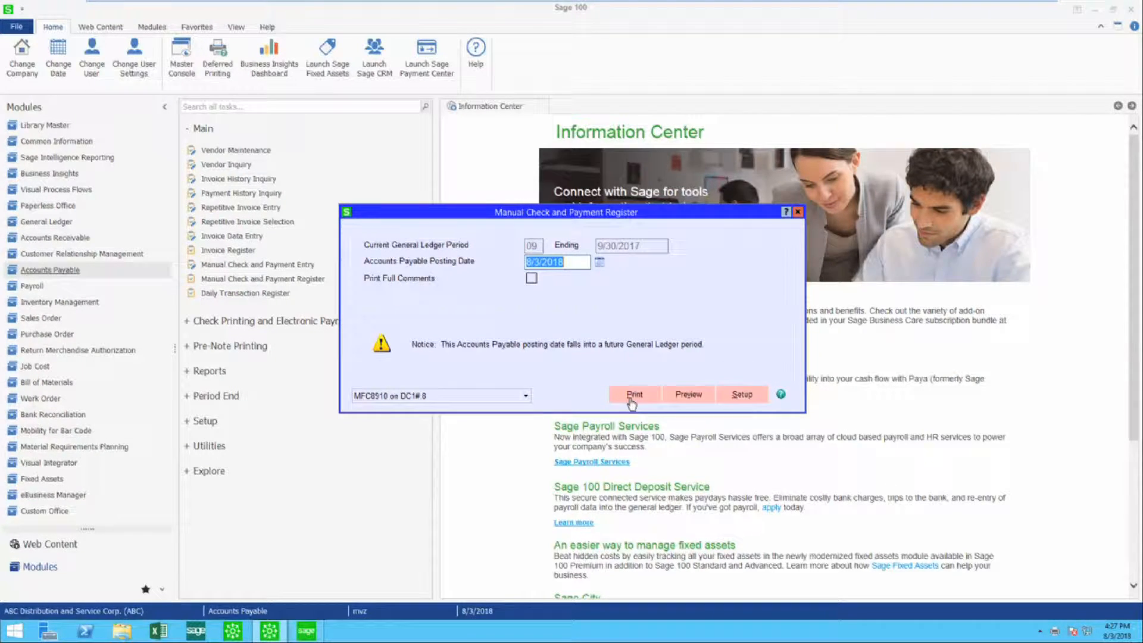
pyautogui.click(632, 395)
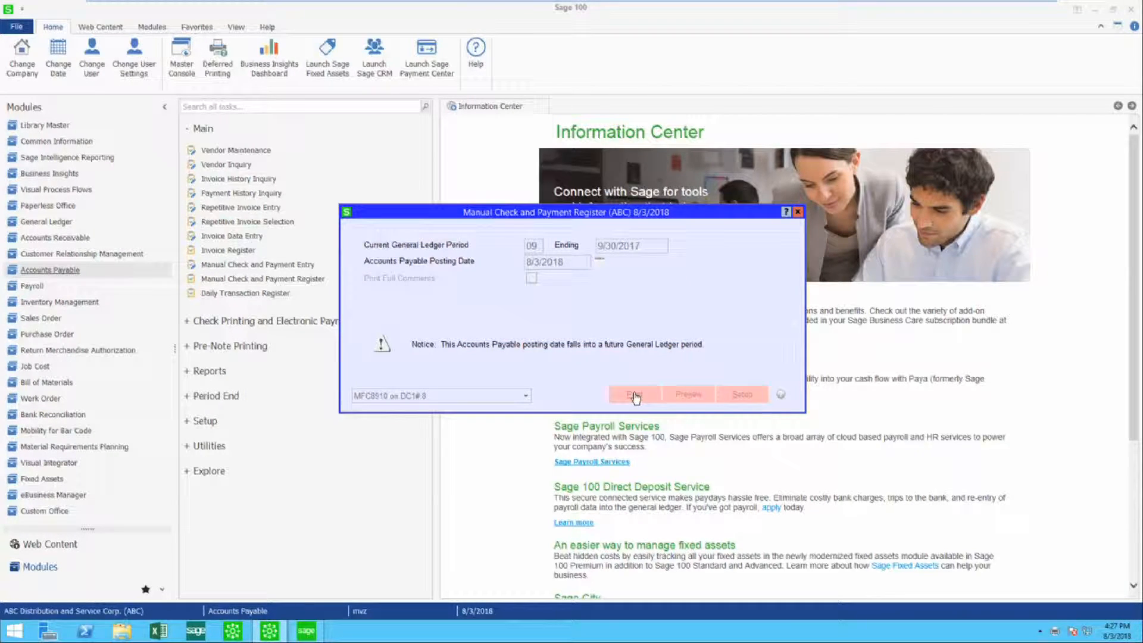
pyautogui.click(633, 394)
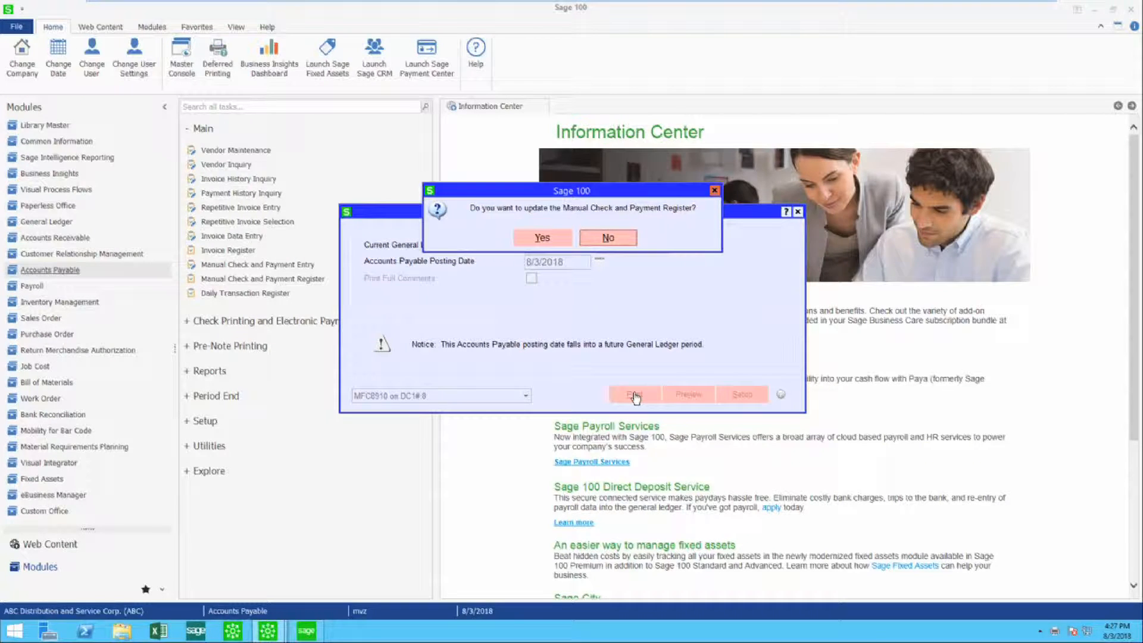
pyautogui.click(542, 238)
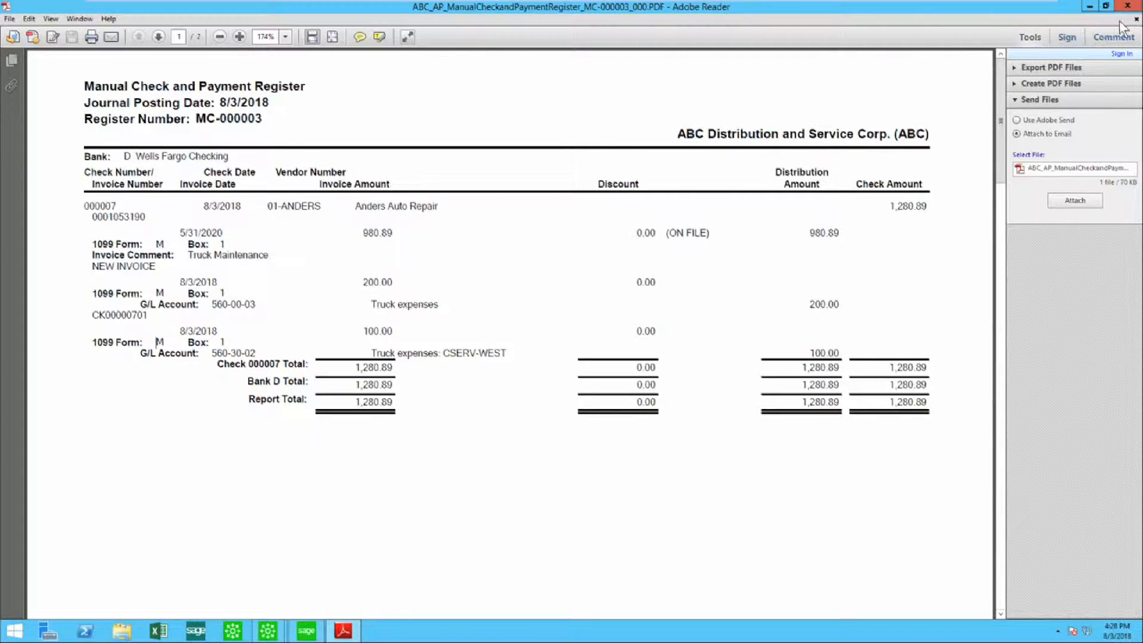
pyautogui.click(305, 630)
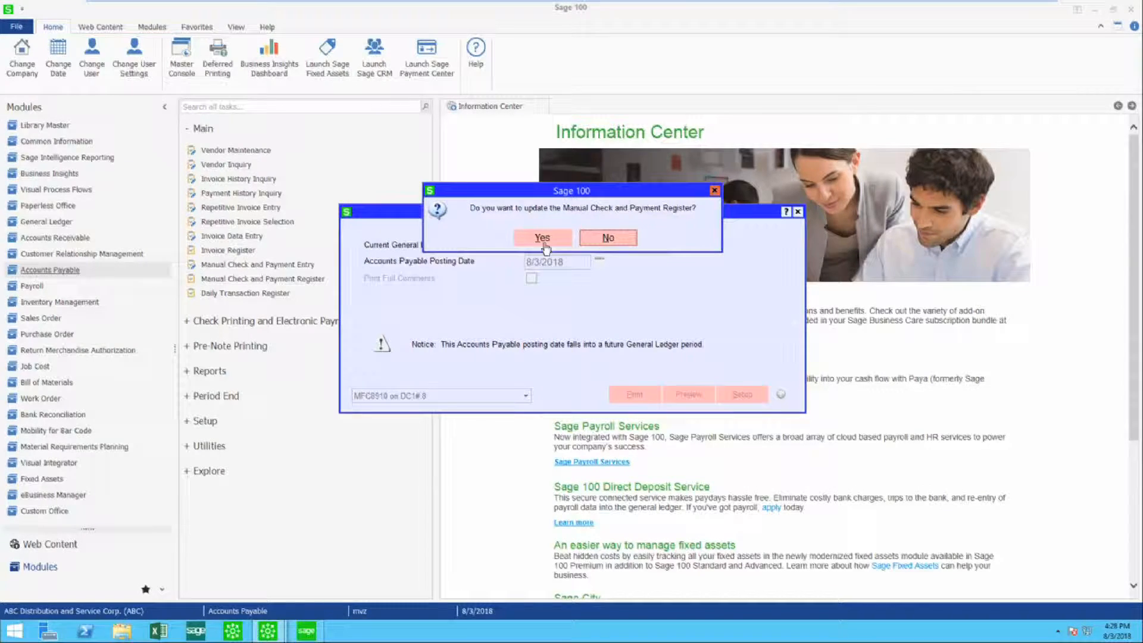
# - Update the register with the check and print the Accounts Payable Daily Transaction Register
pyautogui.click(542, 238)
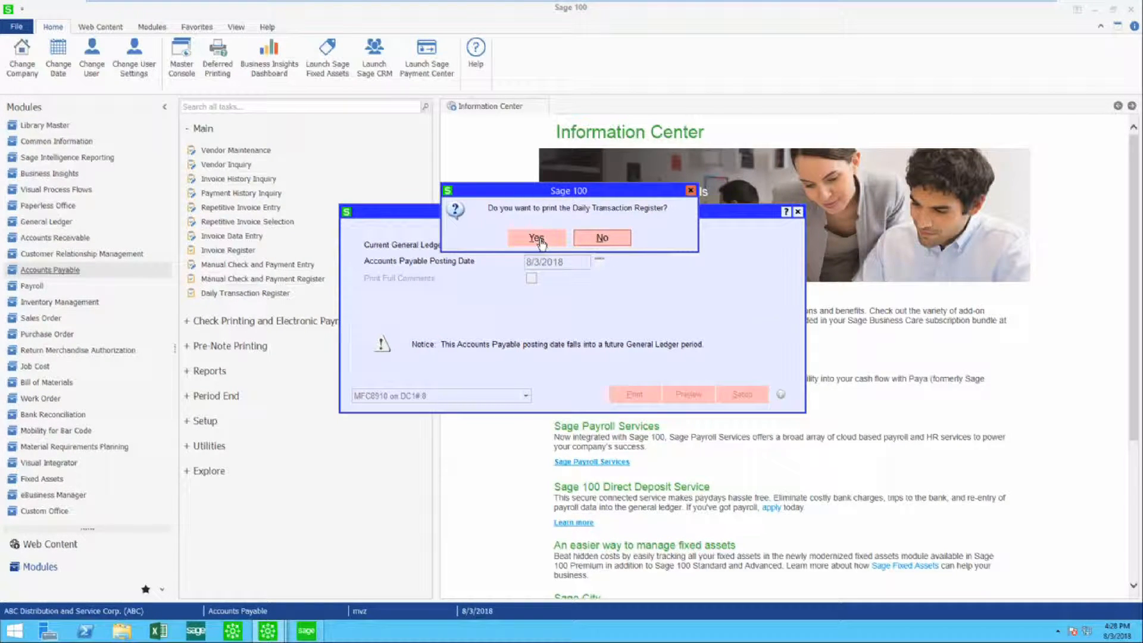
pyautogui.click(535, 238)
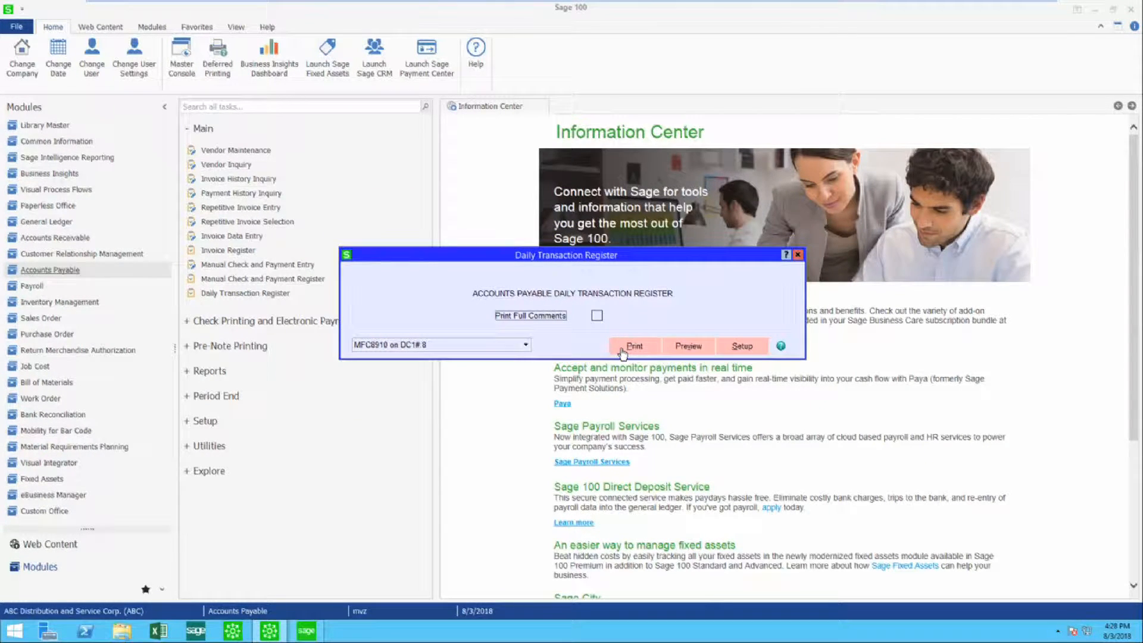
pyautogui.click(632, 346)
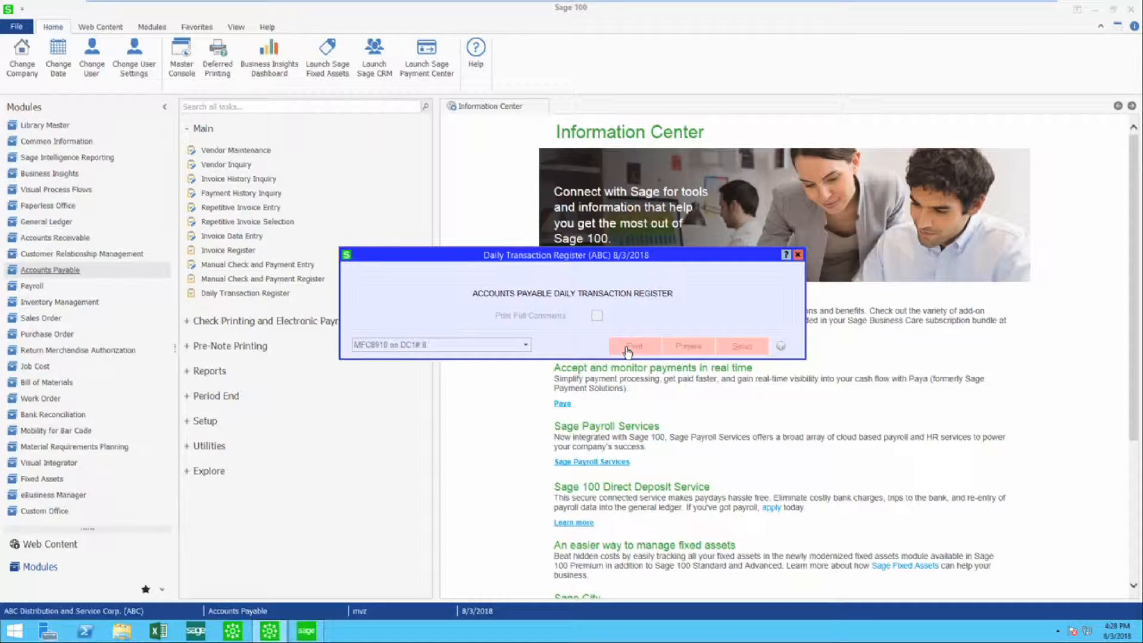
pyautogui.click(632, 345)
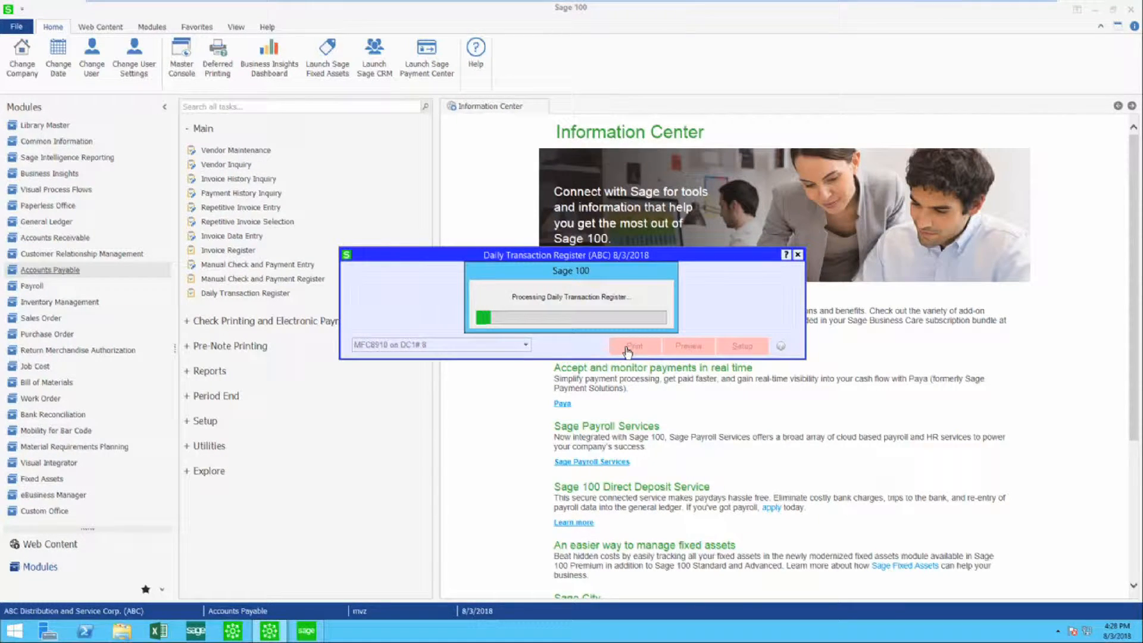